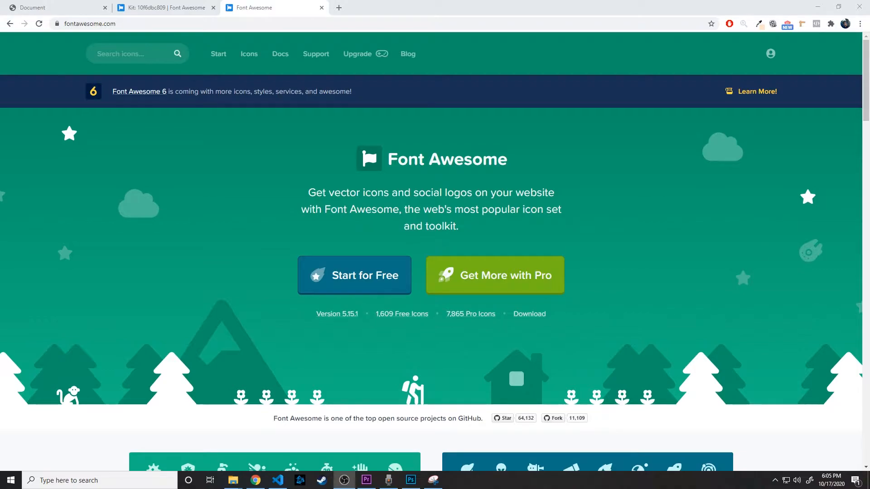
mouse_move(273, 315)
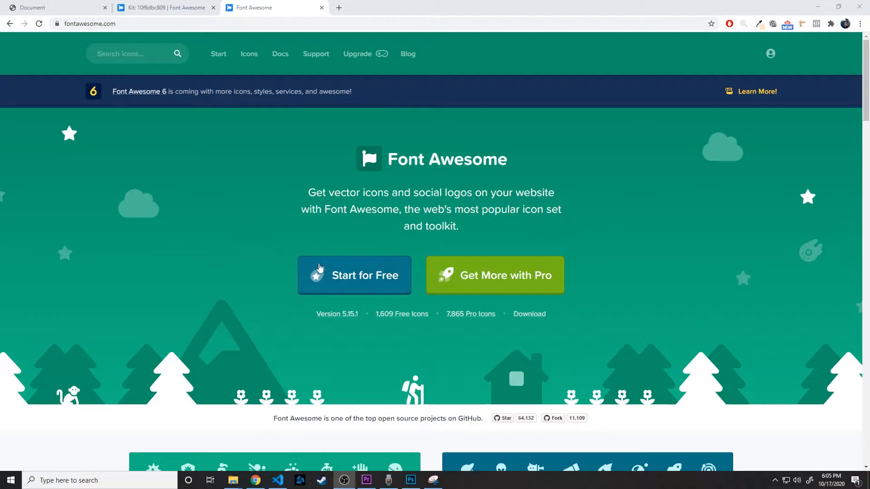
- Start a free Font Awesome project and open the kit's Start page
left_click(353, 275)
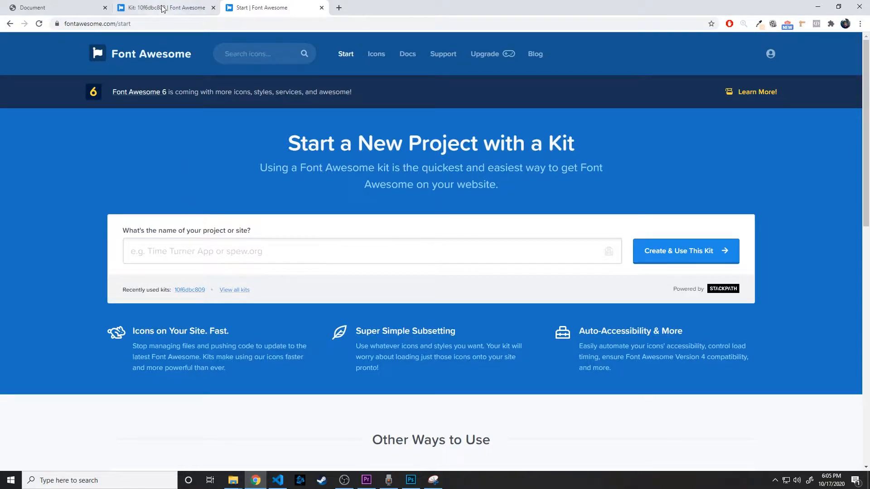
left_click(165, 8)
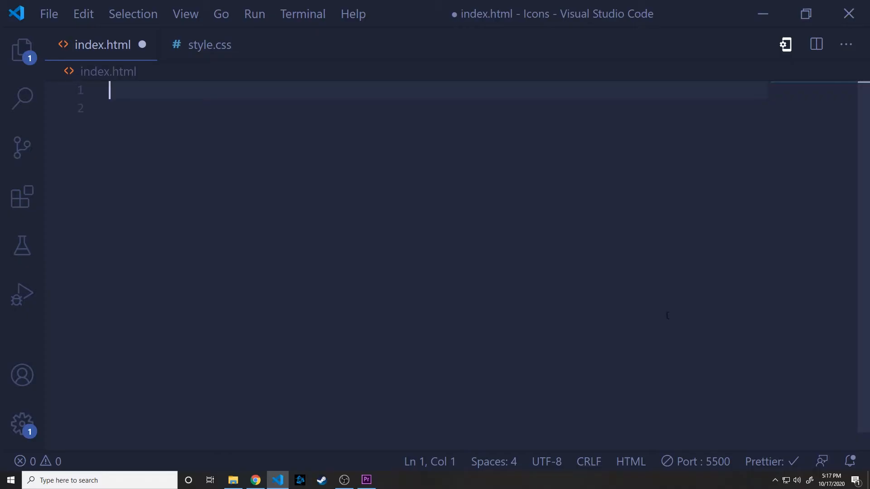
mouse_move(626, 157)
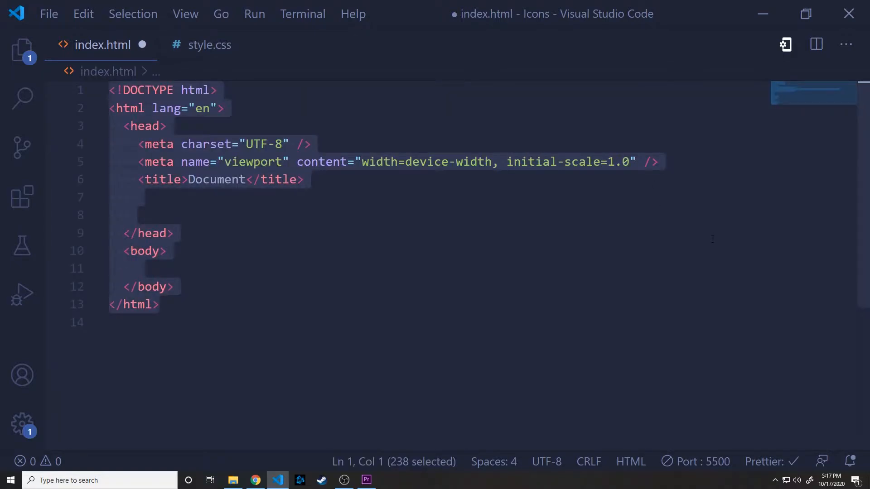
- Link style.css in the index.html head and add the Font Awesome kit script
type("<link rel=\"stylesheet\" href=\"style.css\" />")
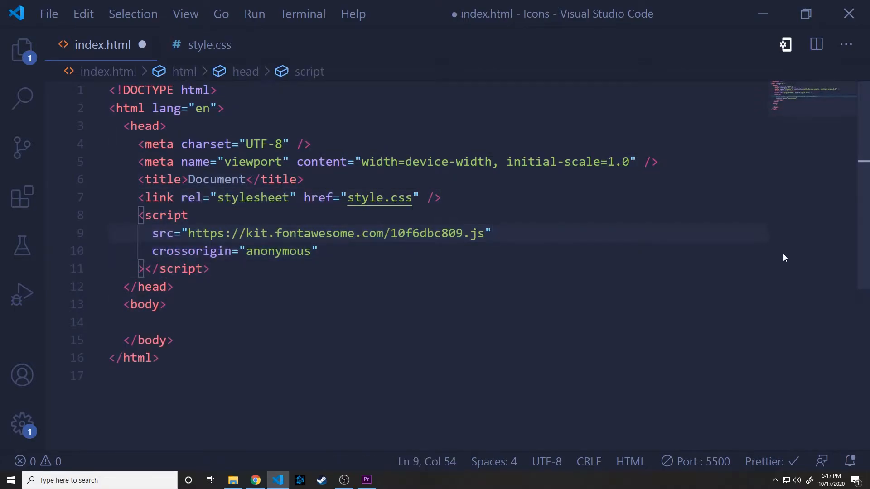
mouse_move(760, 253)
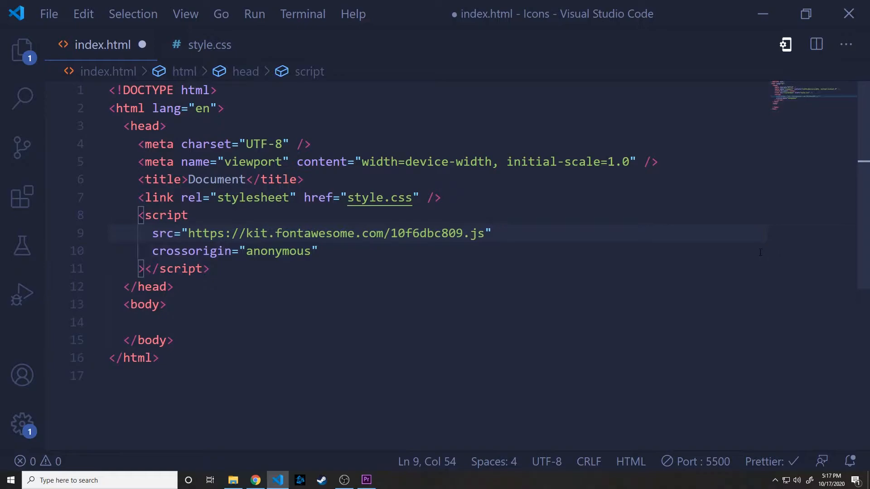
left_click(490, 233)
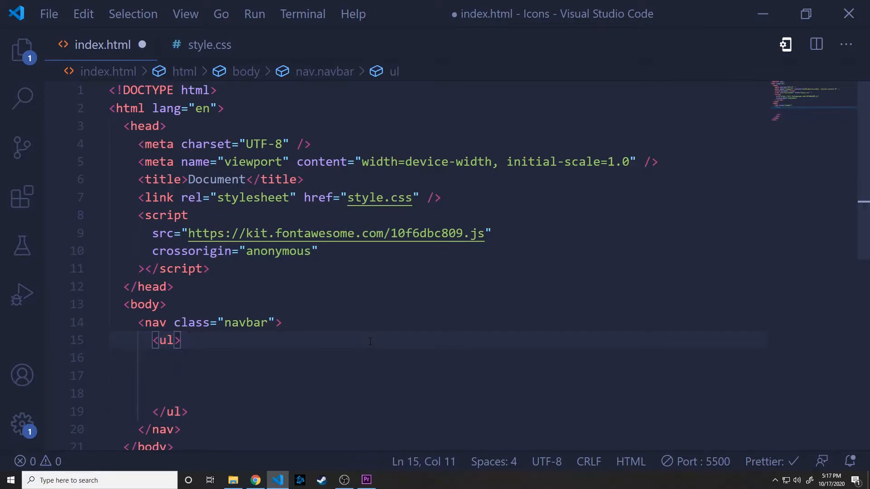
- Fill the navbar list with shopping-cart, user and map-marker icons and save index.html
type("<li><i class=\"fas fa-shopping-cart\"></i></li>")
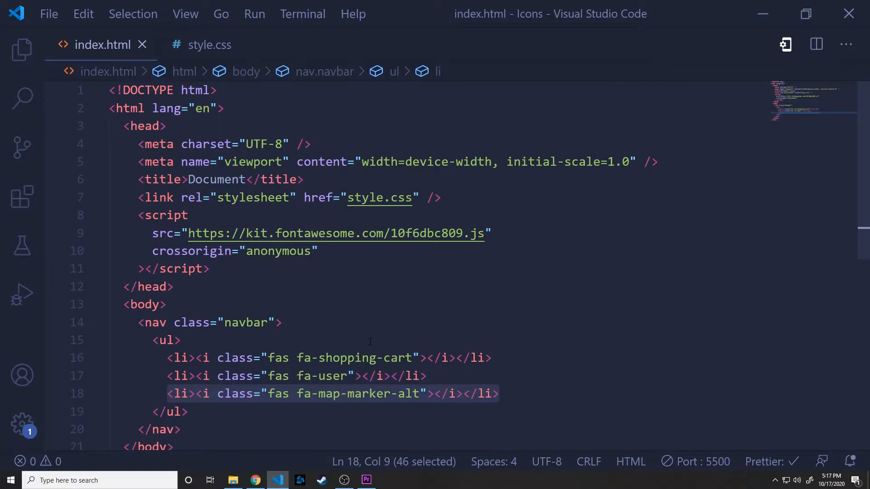
left_click(210, 44)
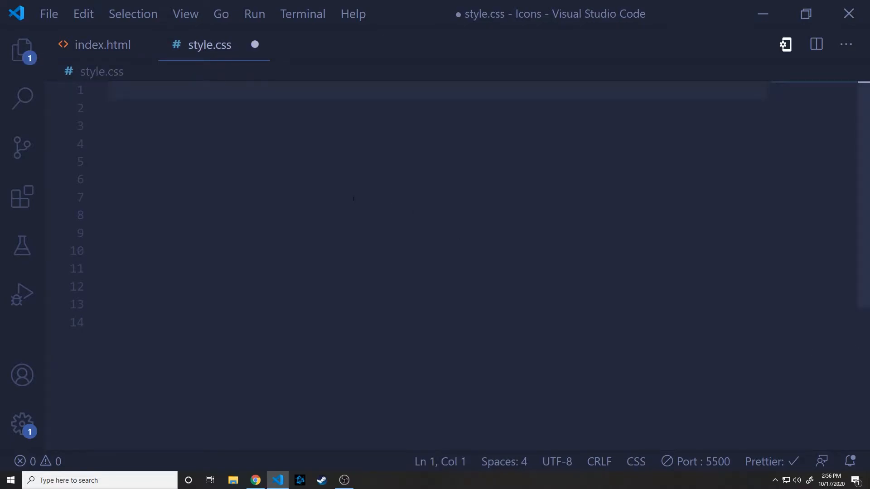
- Add a * reset, bisque body background and 50px #8b85cc navbar, previewing in Chrome
type("* {")
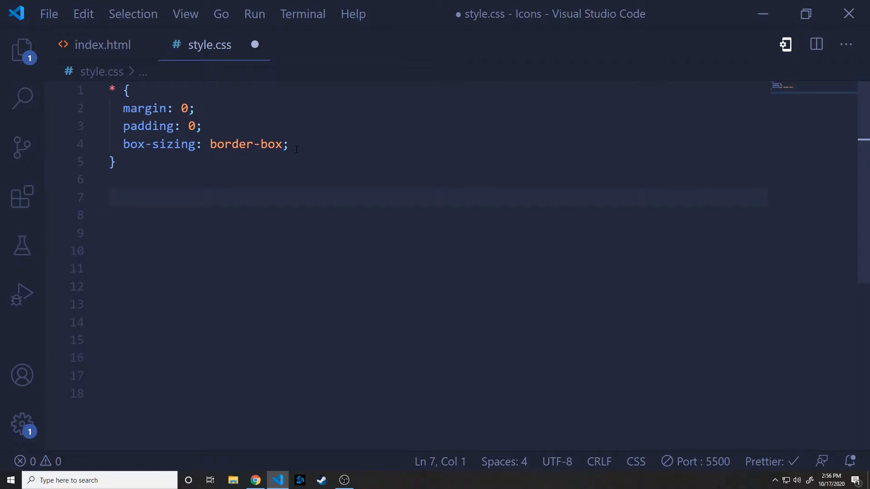
type("body2")
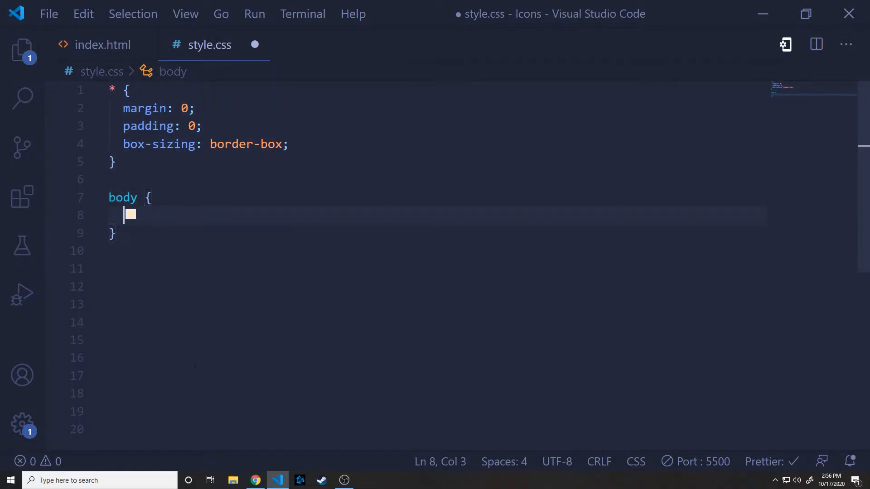
type("background-color: bisque;")
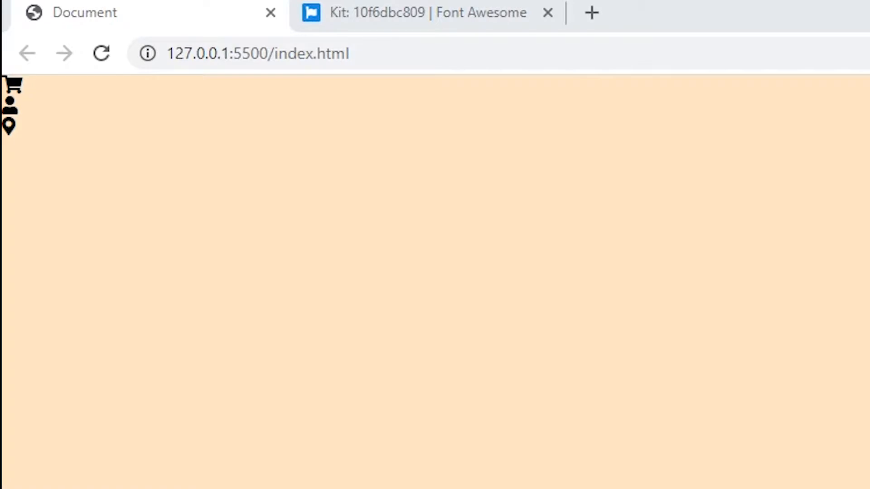
left_click(277, 480)
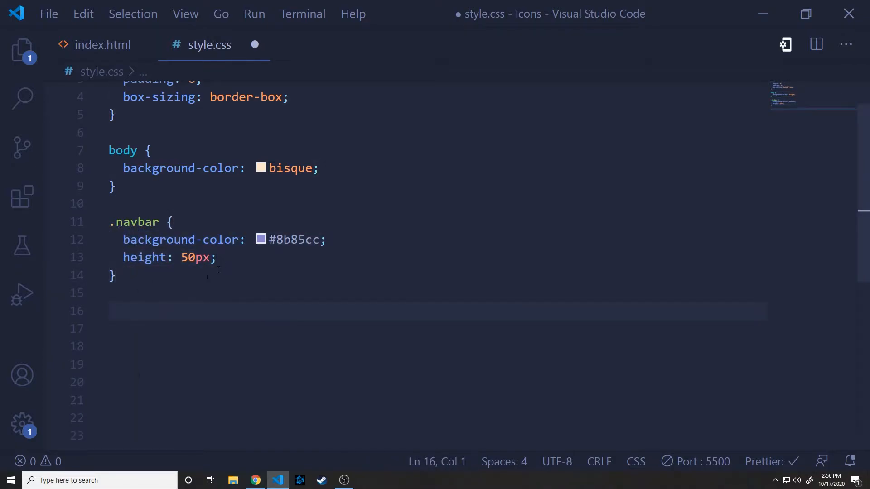
left_click(255, 480)
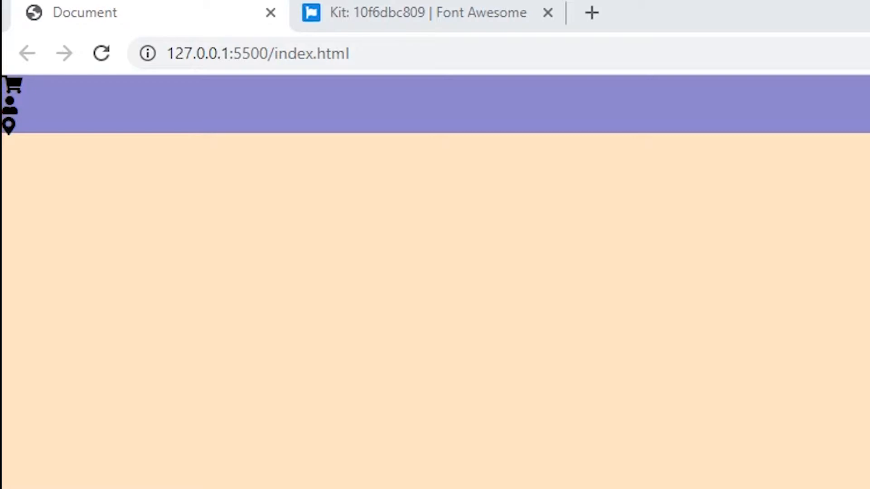
left_click(277, 480)
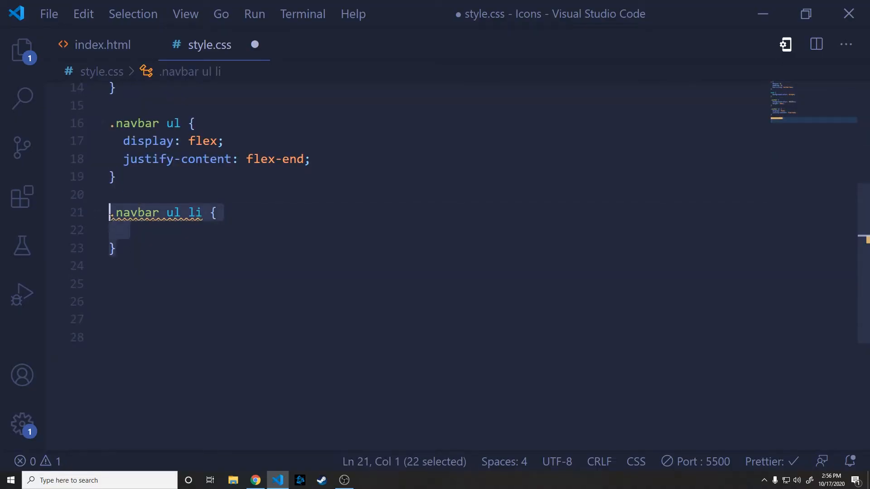
- Give navbar list items list-style none with 40px right and 10px top margins
type("list-style: none;")
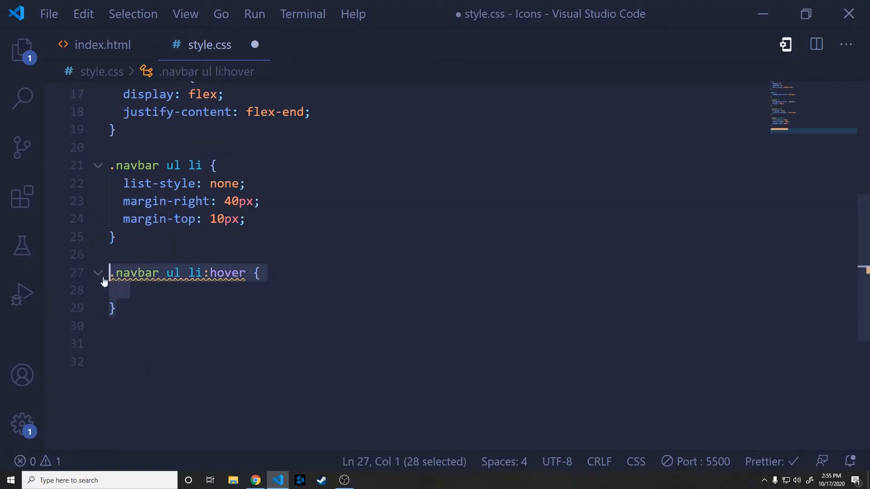
- Add cursor: pointer inside a .navbar ul li:hover rule
type("cursor: pointer;")
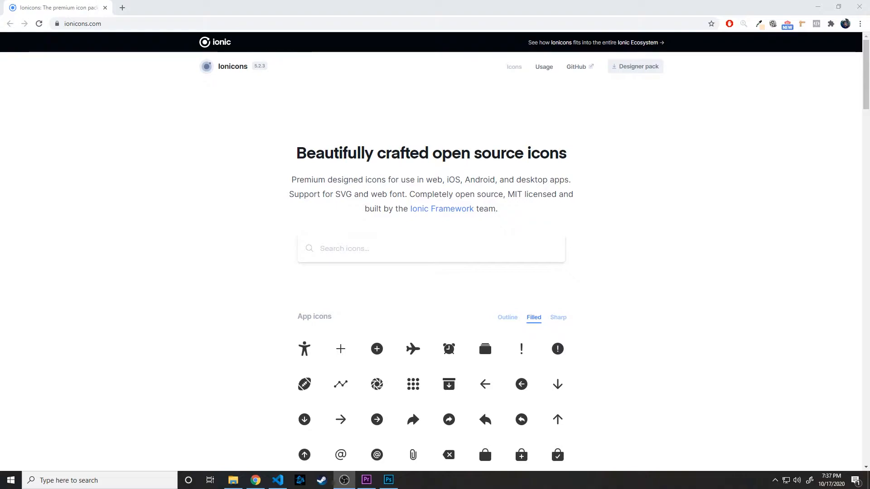
- Scroll ionicons.com and switch the App icons grid to the Sharp style
scroll("down", 3)
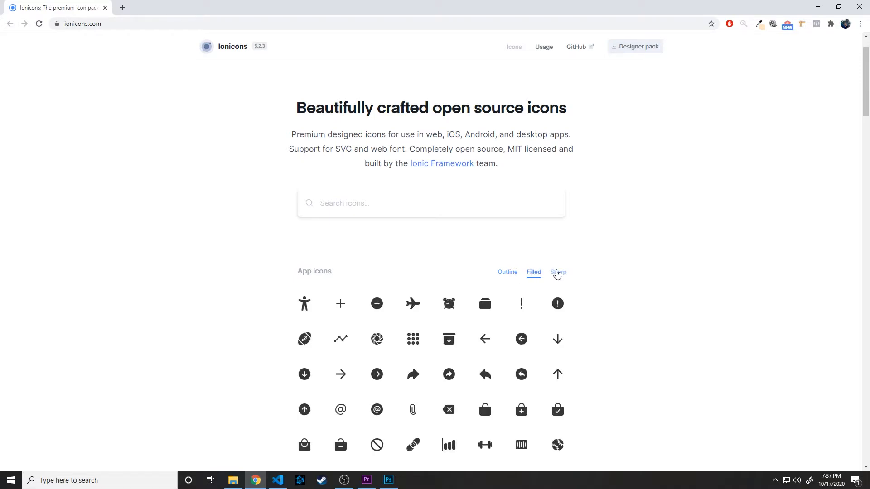
left_click(558, 272)
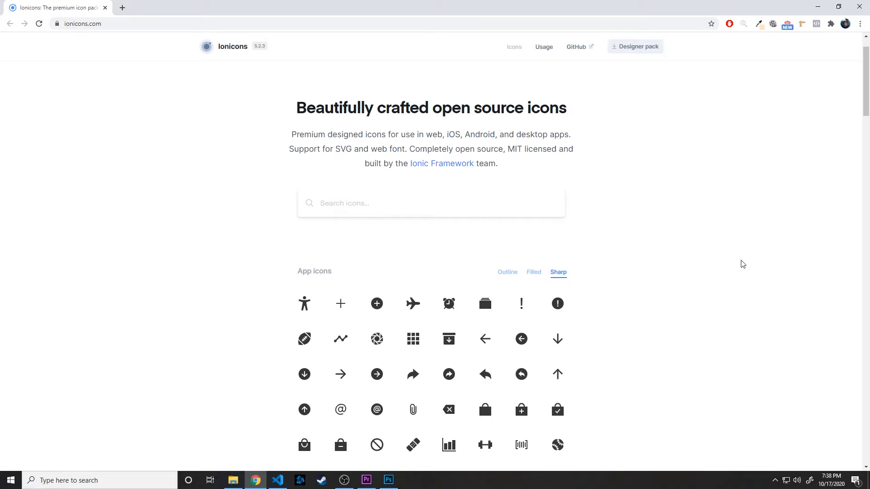
mouse_move(732, 205)
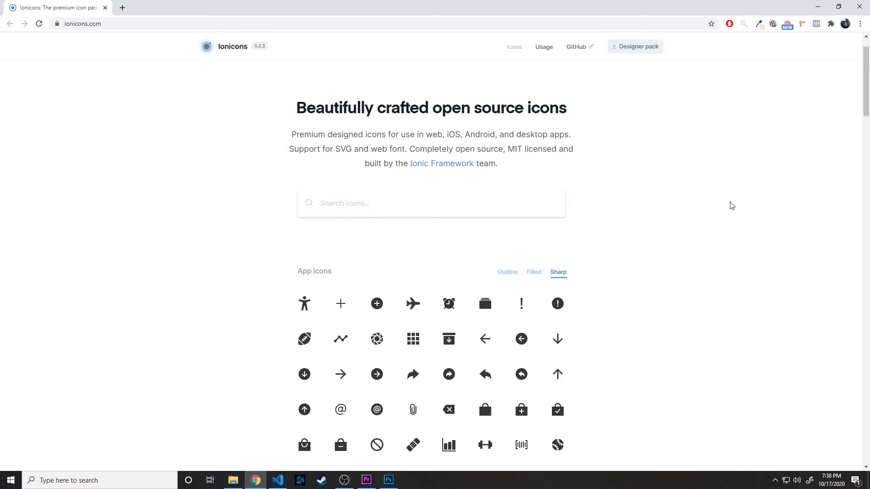
left_click(277, 480)
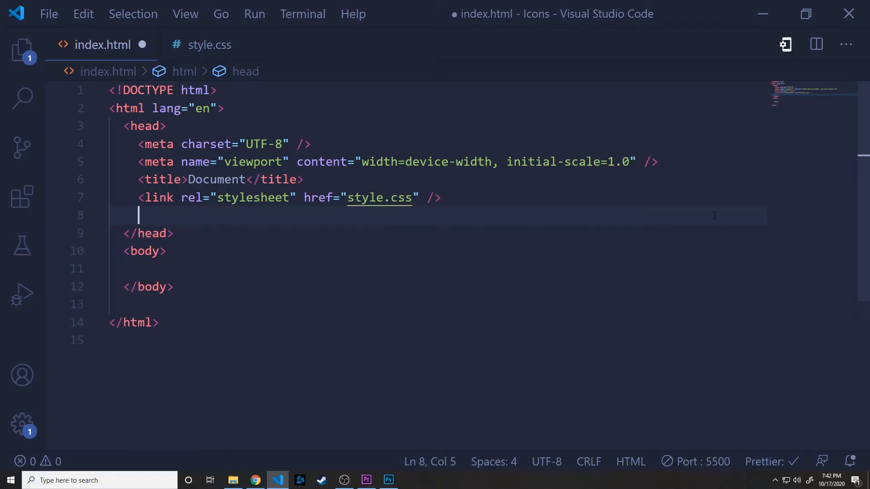
- Load Ionicons 5.0.0 from unpkg, add a #face div with a sad ion-icon, and begin smile()
type("<script src=\"https://unpkg.com/ionicons@5.0.0/dist/ionicons.js\"></script>")
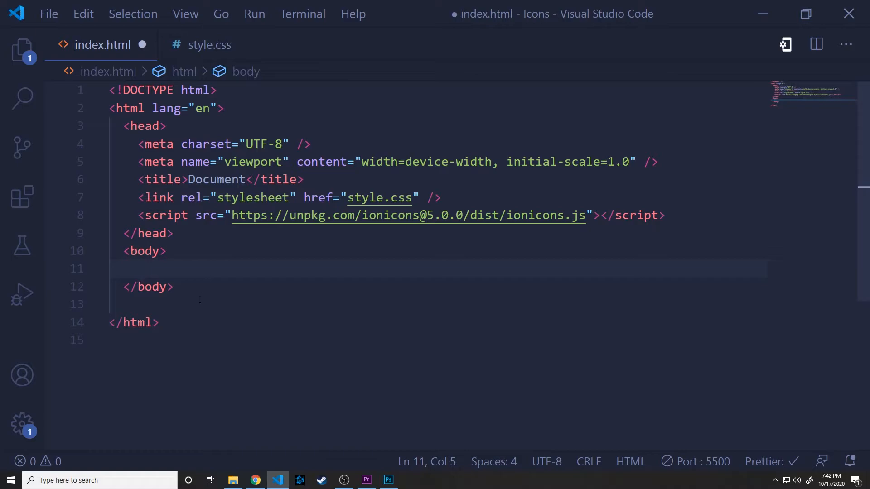
type("<div class=\"icon\" id=\"face\">")
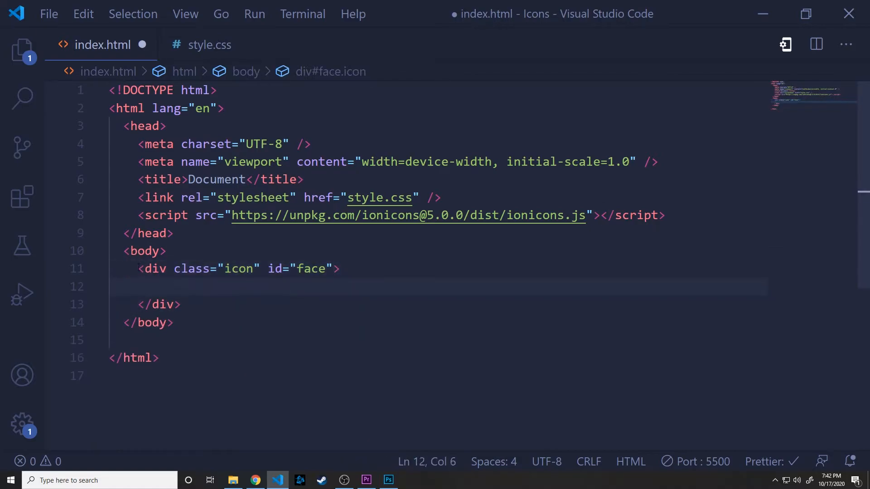
type("<ion-icon name=\"sad\" class=\"sad\"></ion-icon>")
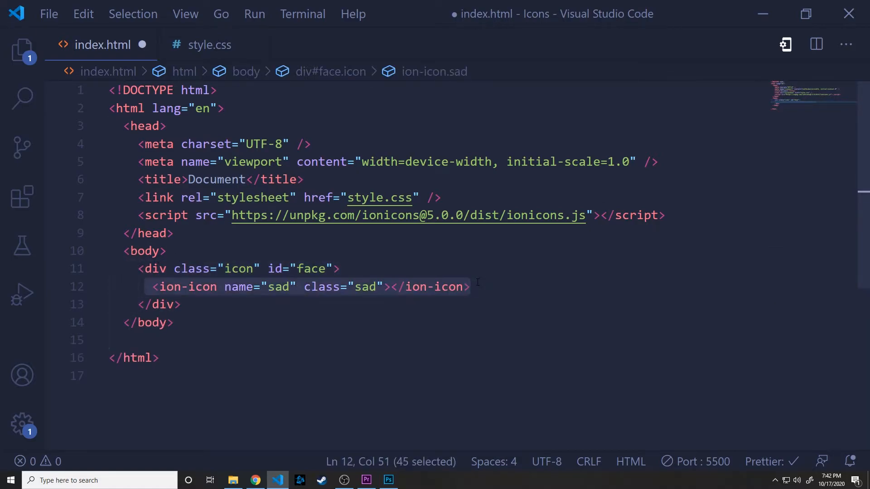
left_click(193, 340)
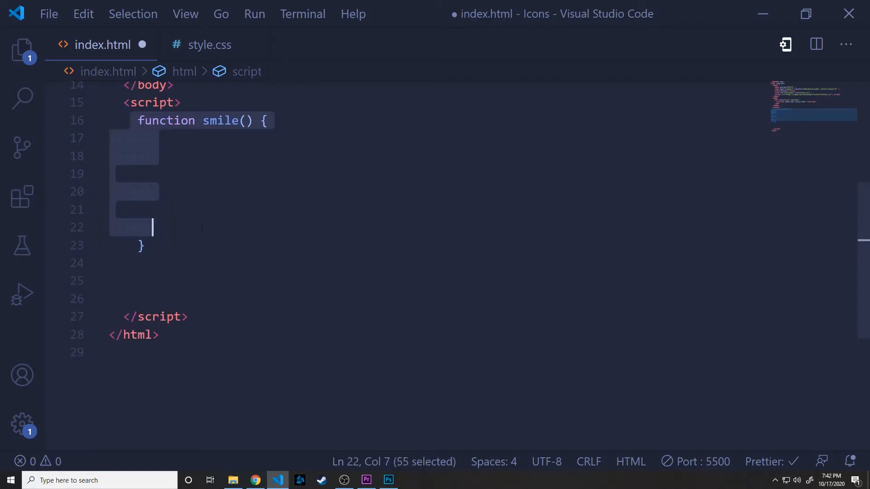
- Inside smile(), declare icon and fetch the #face element
key("Delete")
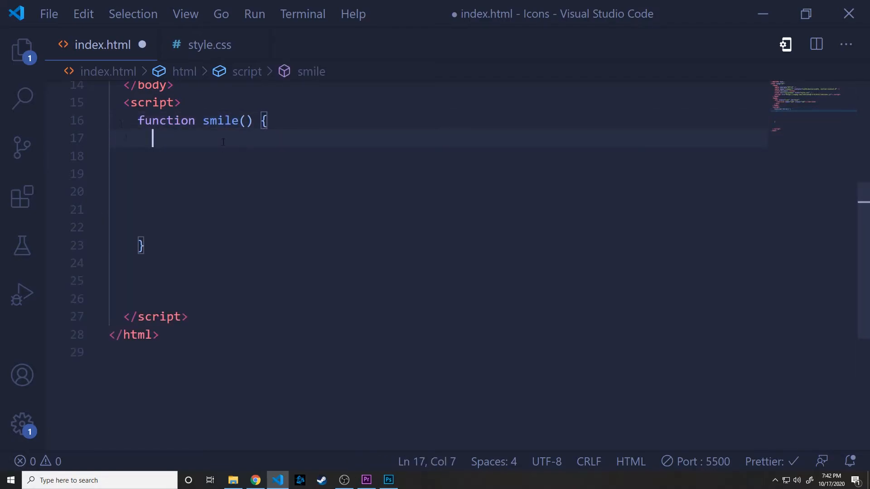
type("let icon;")
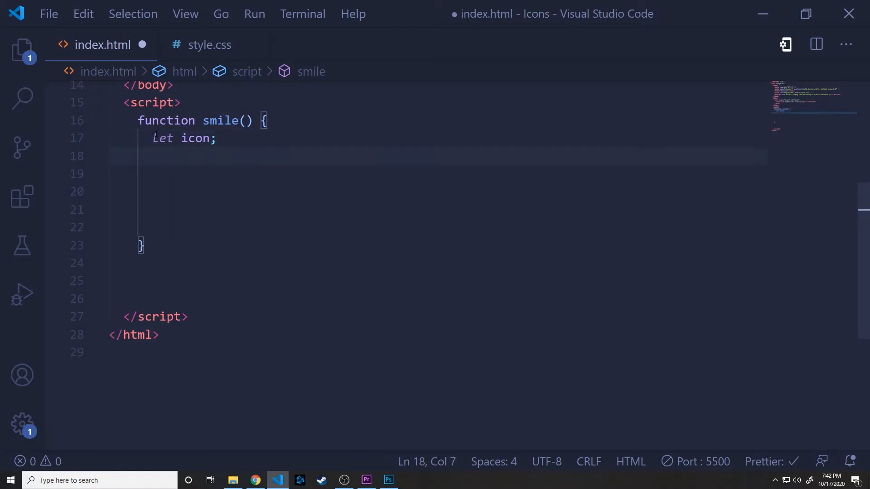
type("icon = document.getElementById(\"face\");")
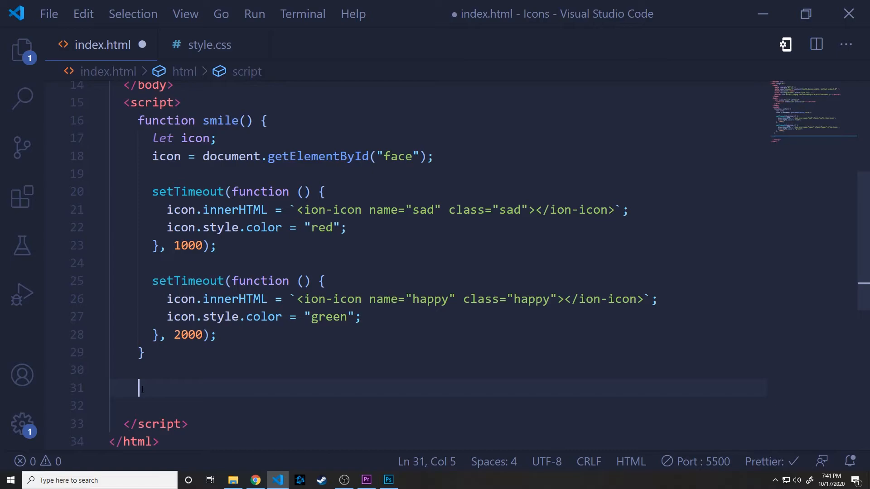
- Call smile() once and repeat it with setInterval every 2000 ms
type("smile();")
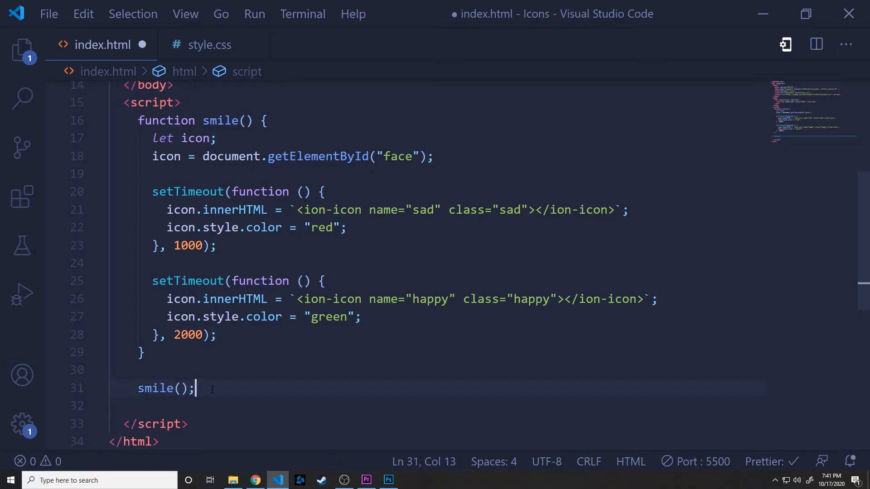
type("setInterval(smile, 2000);")
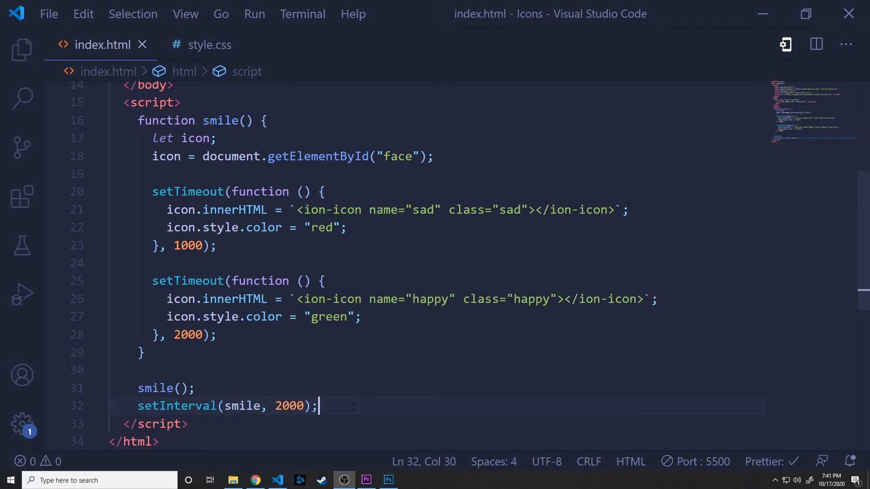
left_click(210, 45)
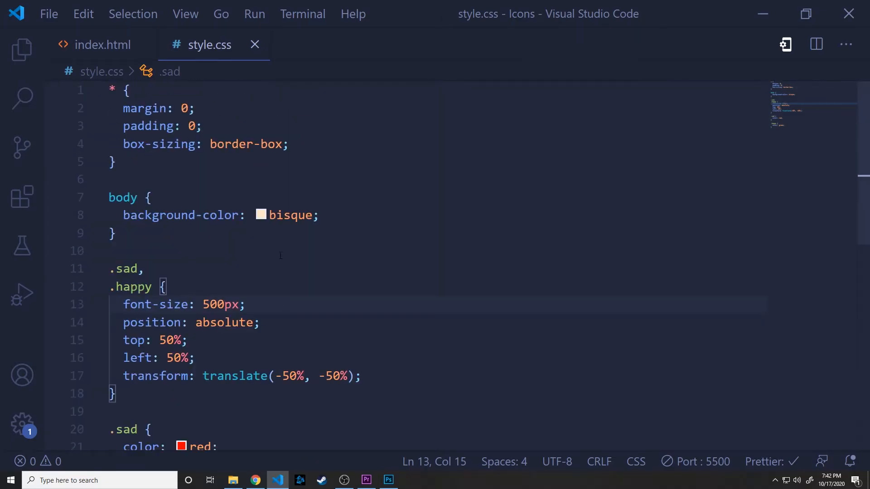
- Load the Ionicons 5.0.0 unpkg script in index.html's head, then return to the browser
left_click(103, 44)
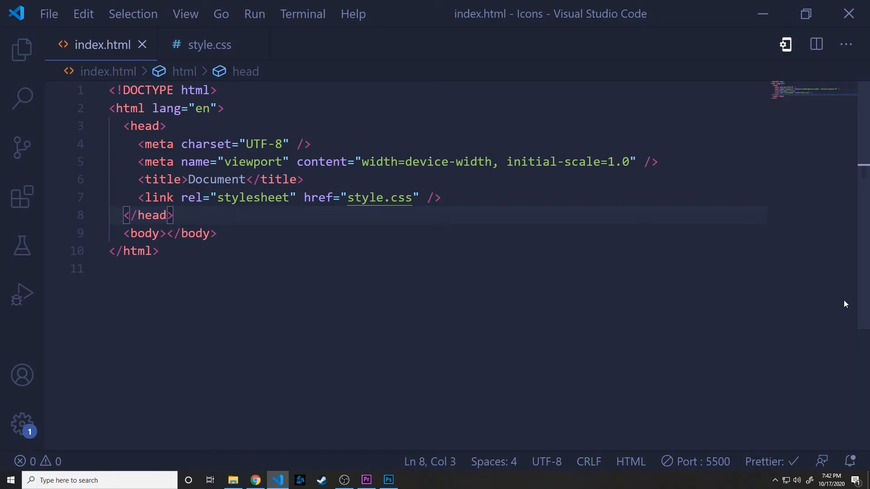
key("Enter")
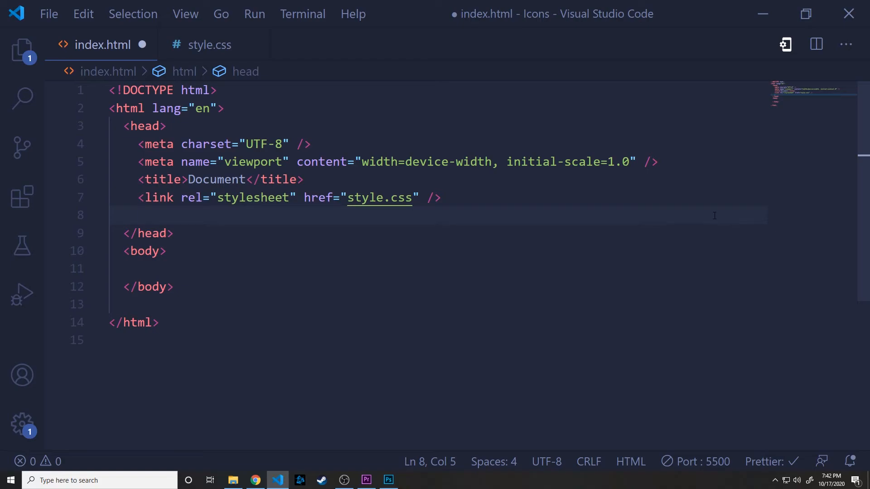
type("<script src=\"https://unpkg.com/ionicons@5.0.0/dist/ionicons.js\"></script>")
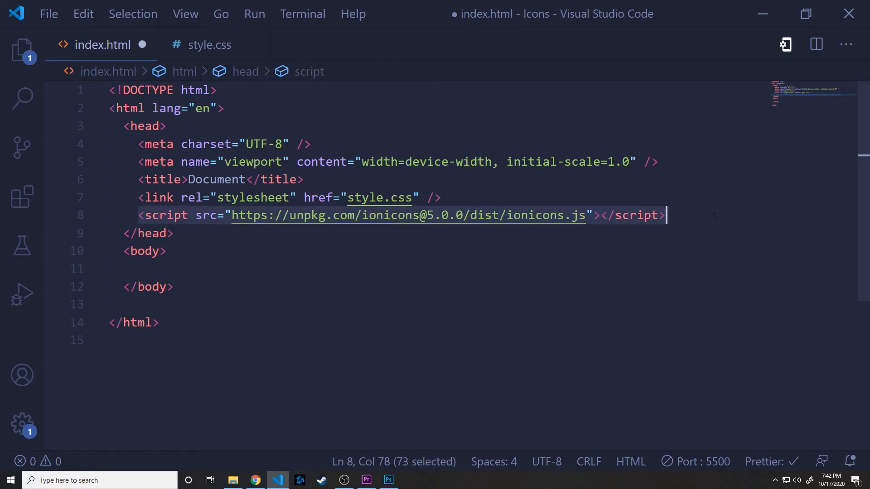
left_click(144, 268)
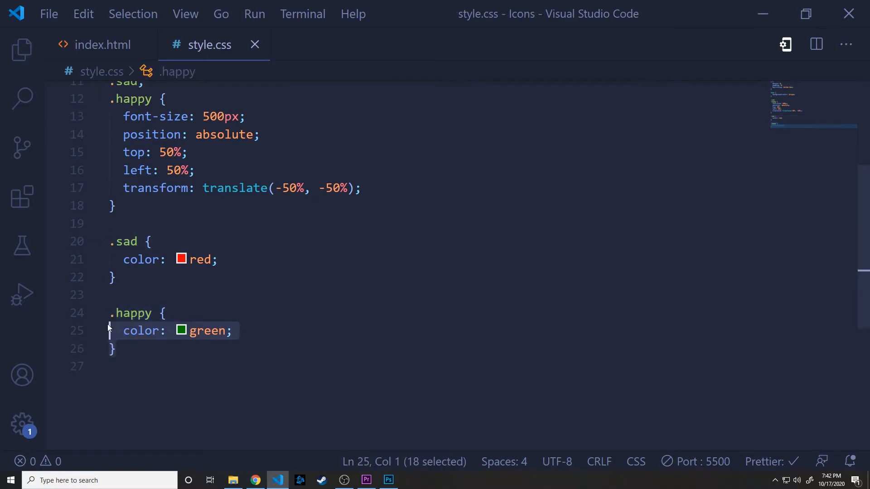
left_click(254, 480)
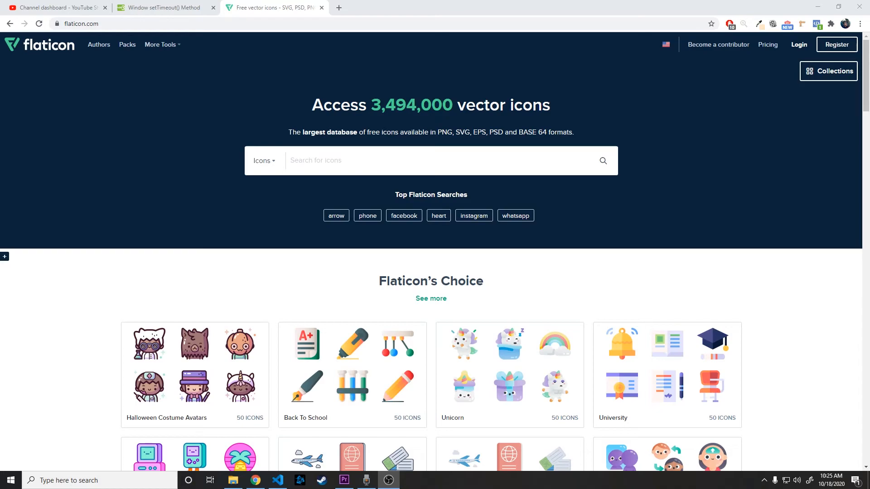
- Search Flaticon for 'visa' and download the VISA Logo icon as SVG
left_click(541, 163)
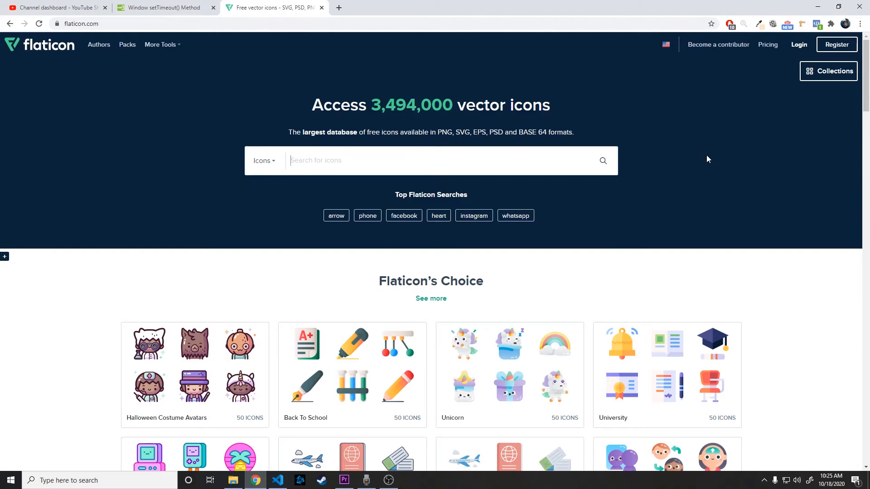
type("visa")
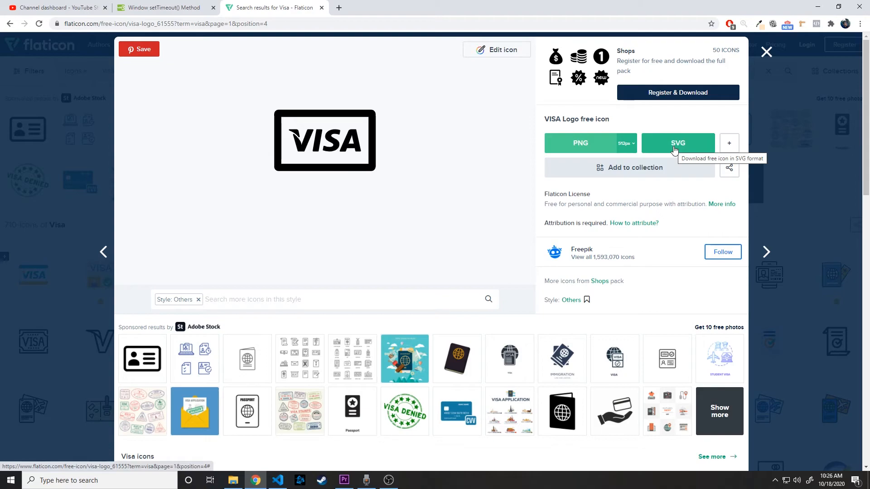
left_click(277, 480)
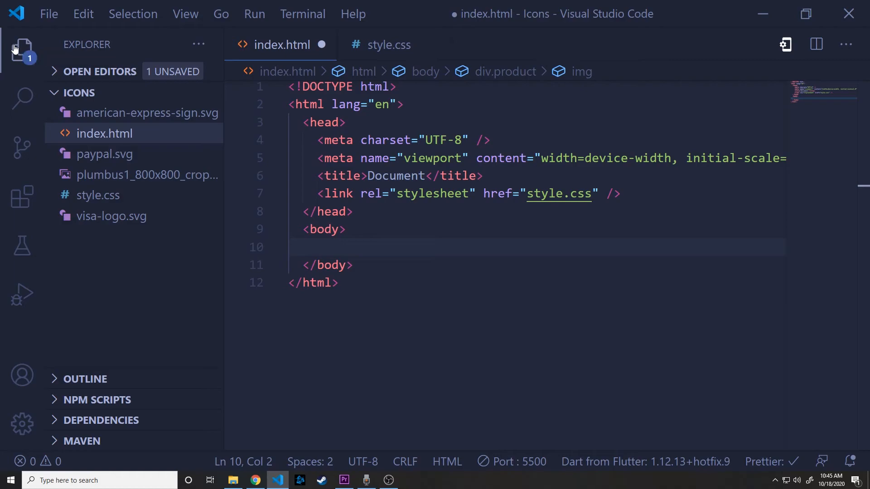
mouse_move(158, 128)
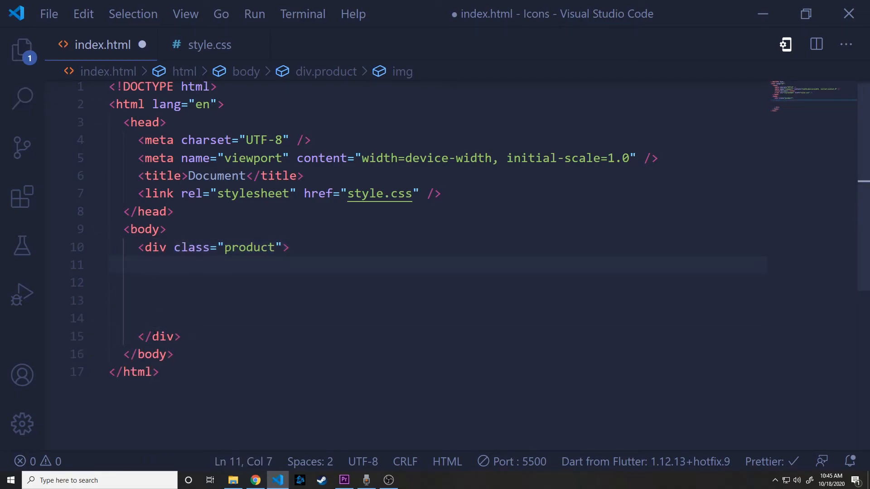
- Add the PLUMBUS heading, plumbus1_800x800_cropped.jpg image and $899 price to index.html
type("<h1>PLUMBUS</h1>")
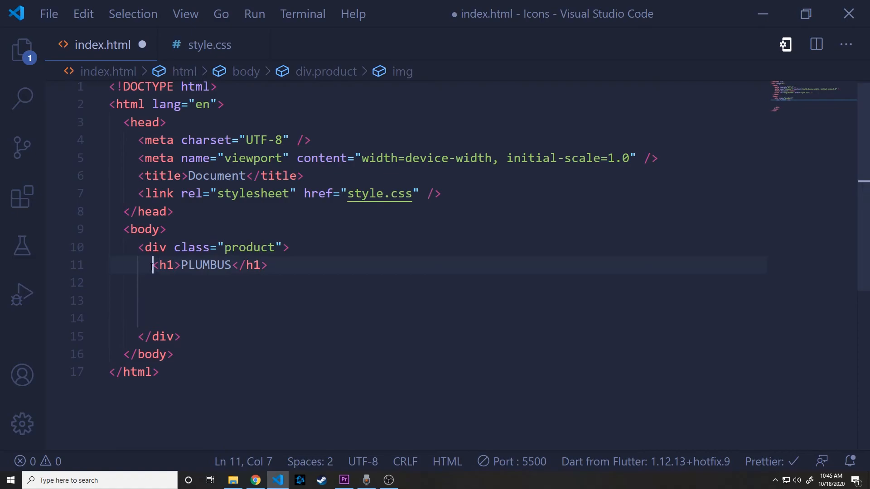
type("<img src=\"plumbus1_800x800_cropped.jpg\" alt=\"\">")
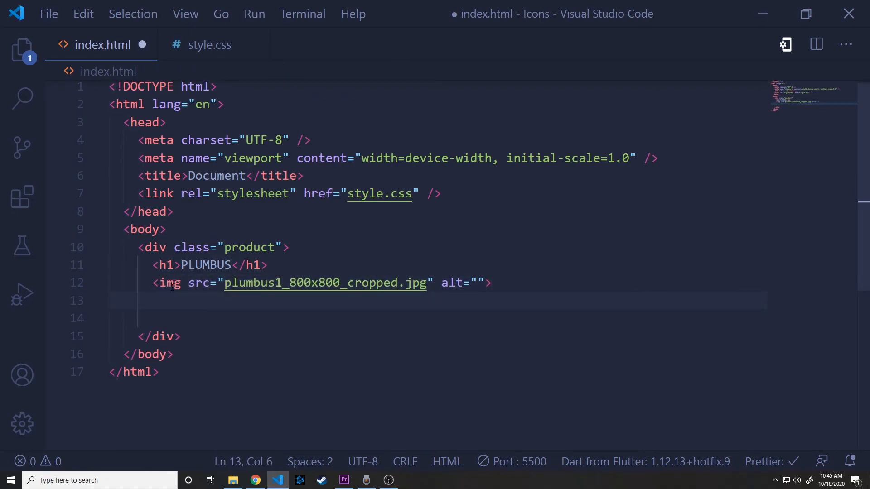
type("<p>$899</p>")
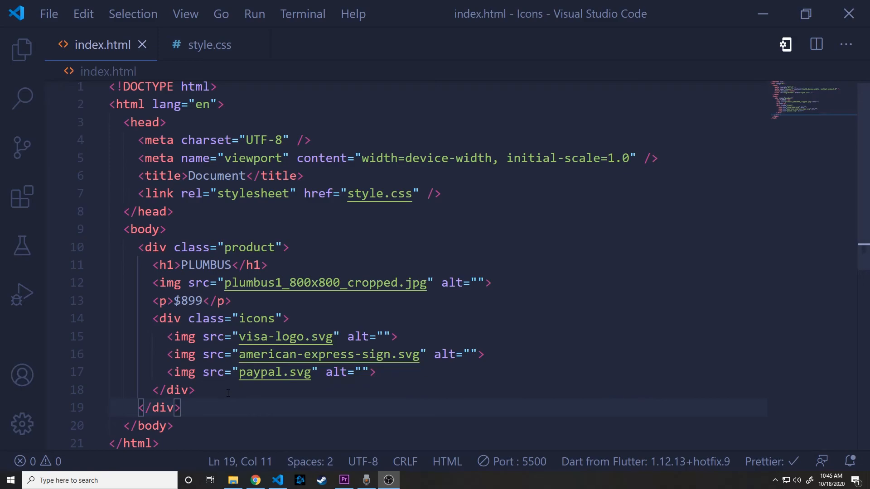
left_click(210, 44)
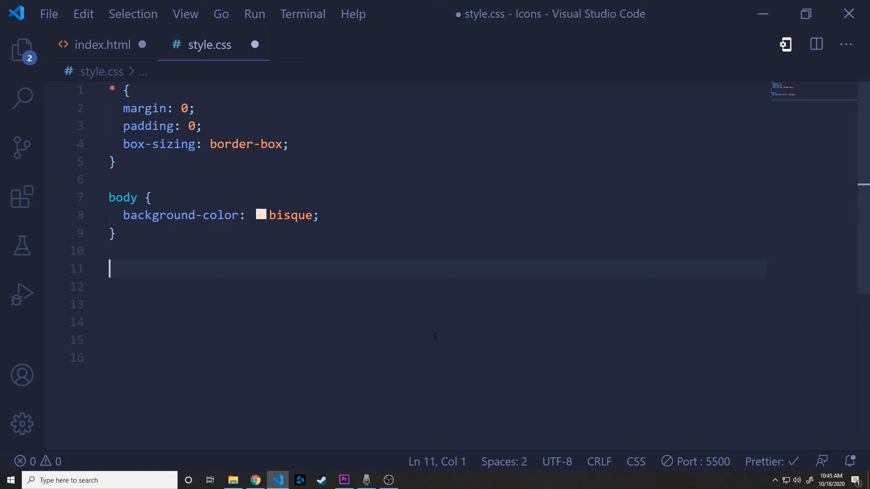
- Add a .product rule in style.css to centre the product block
scroll("down", 3)
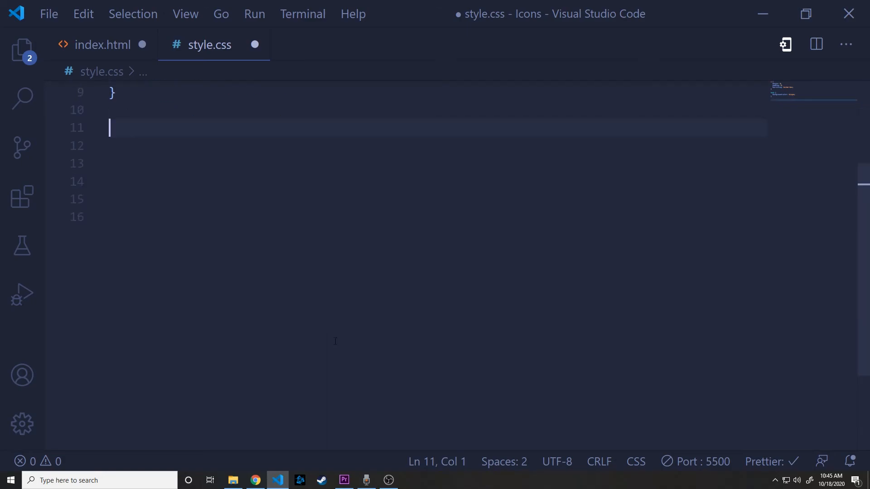
type(".product {")
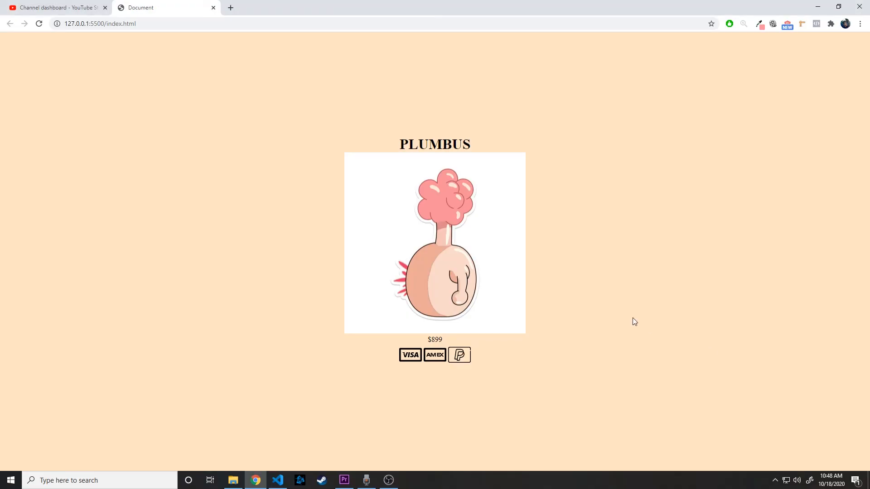
mouse_move(481, 311)
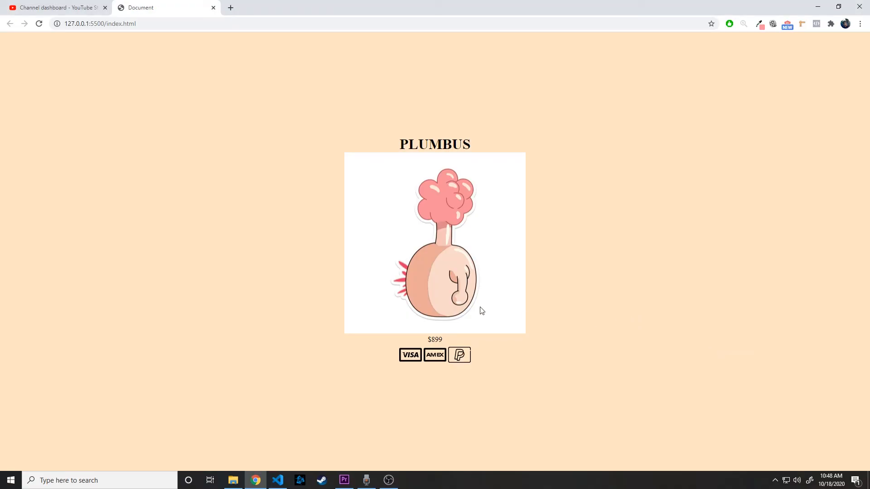
left_click(277, 480)
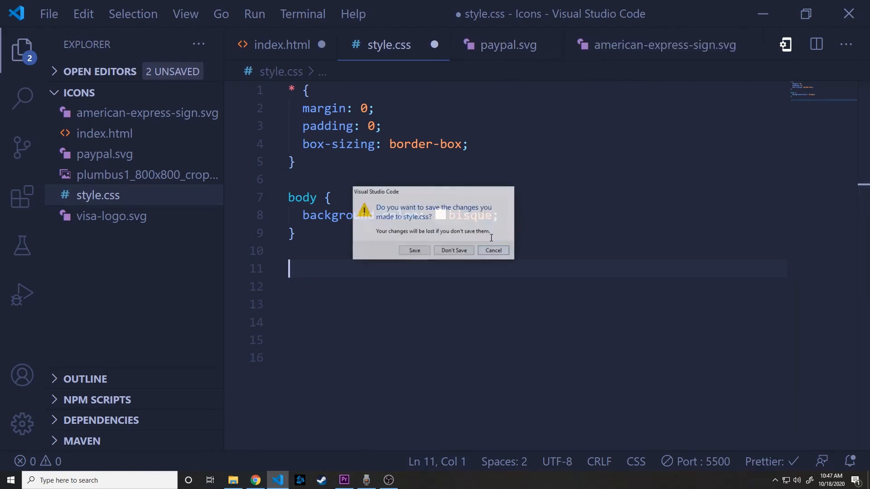
- Add fill="#f58f9b" to the Visa, PayPal and American Express SVG sources
left_click(453, 250)
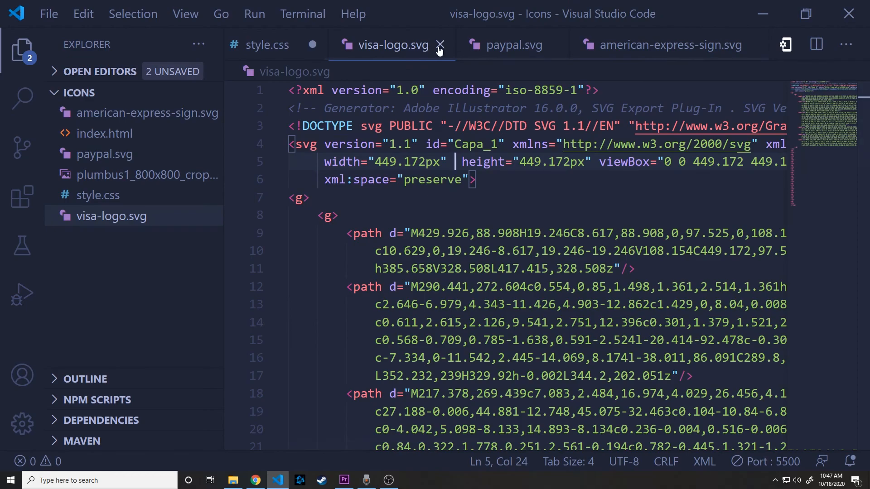
left_click(505, 45)
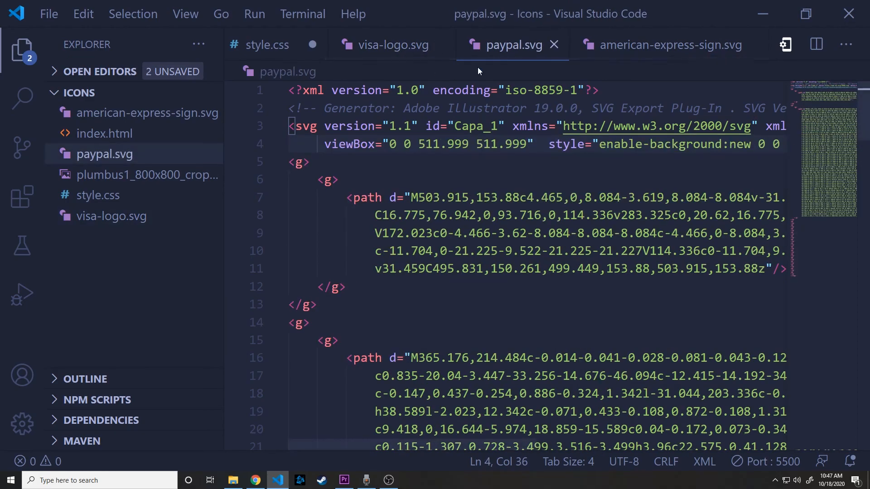
left_click(663, 44)
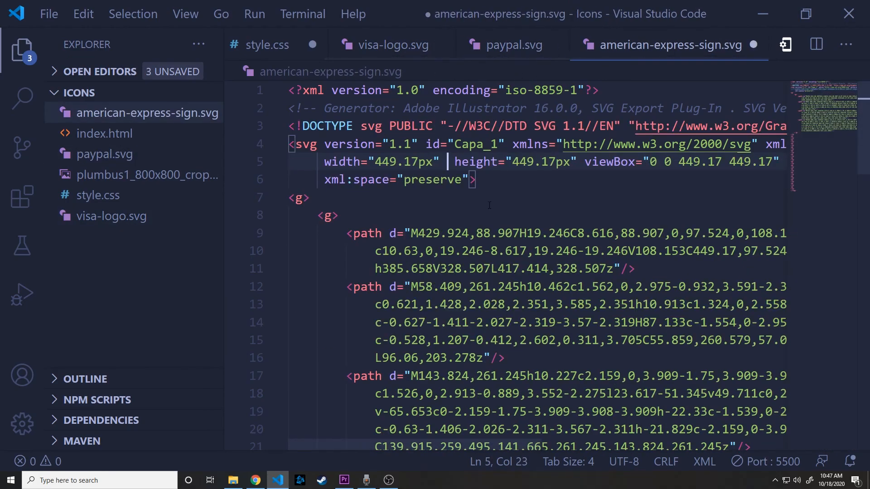
type("fill=\"#f58f9b\"")
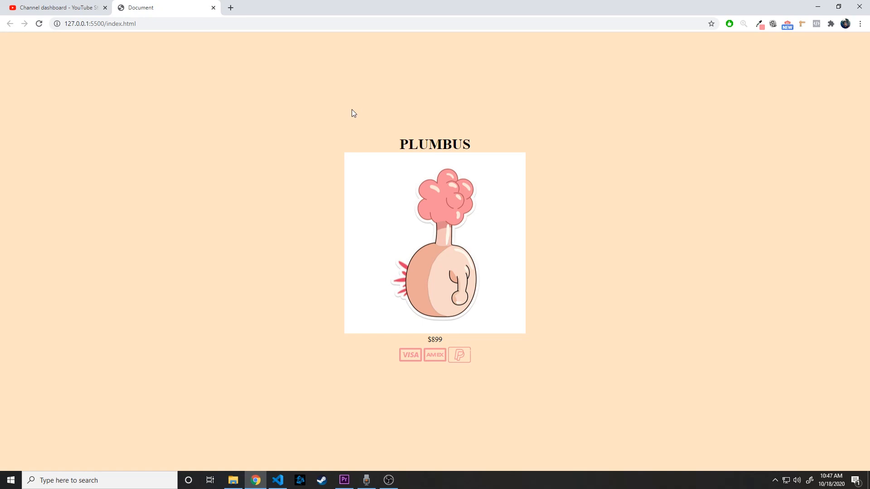
mouse_move(355, 109)
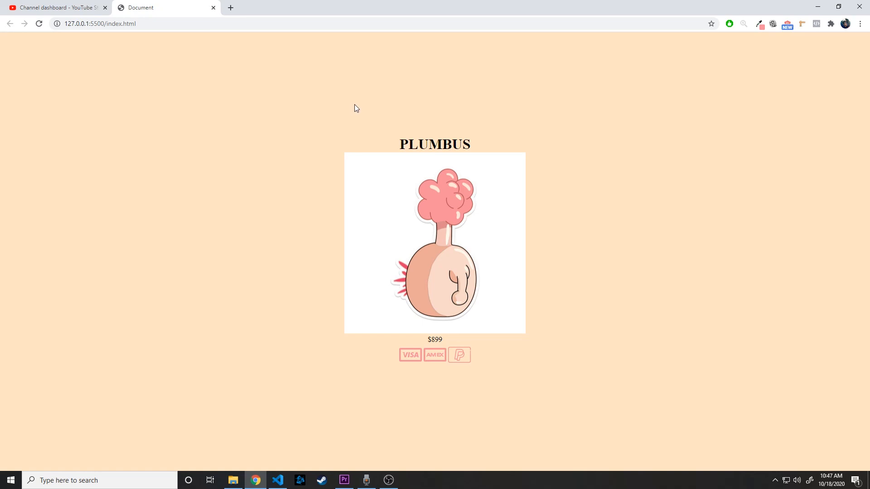
mouse_move(608, 168)
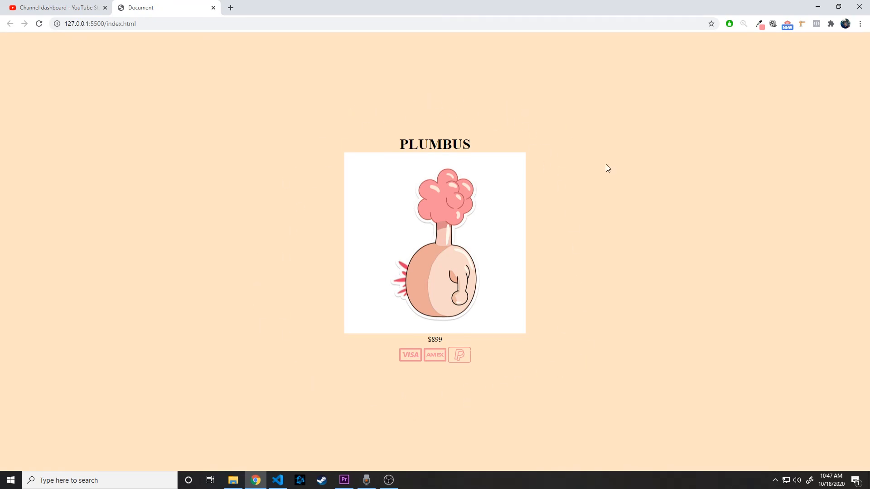
mouse_move(530, 138)
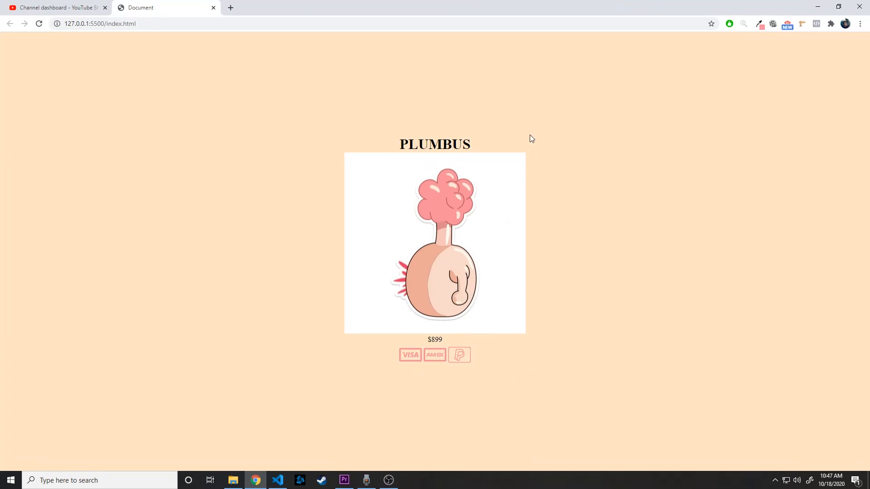